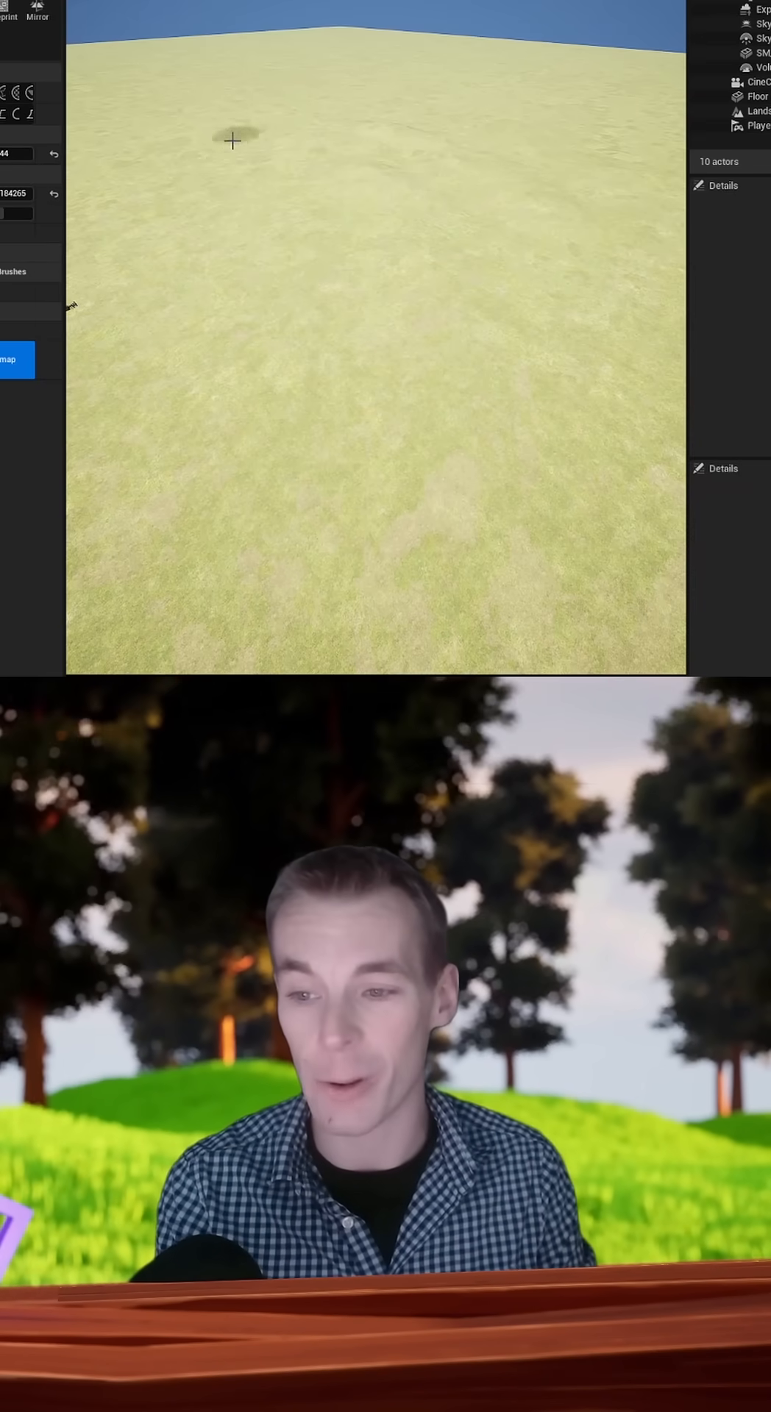
- Switch to the Fab marketplace and scroll to packs like PCG Biome: Forest Poplar and RPG Engine V4
click(169, 111)
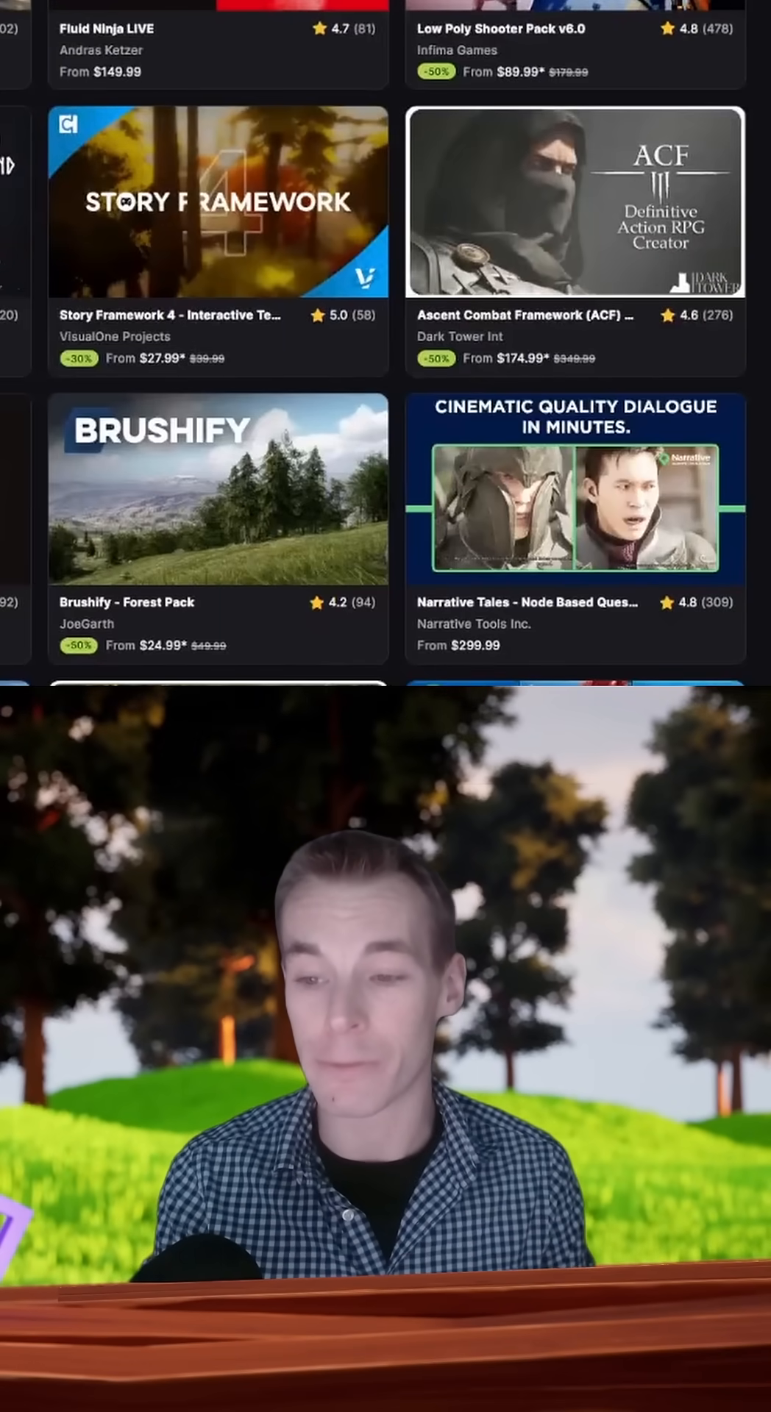
scroll(down, 3)
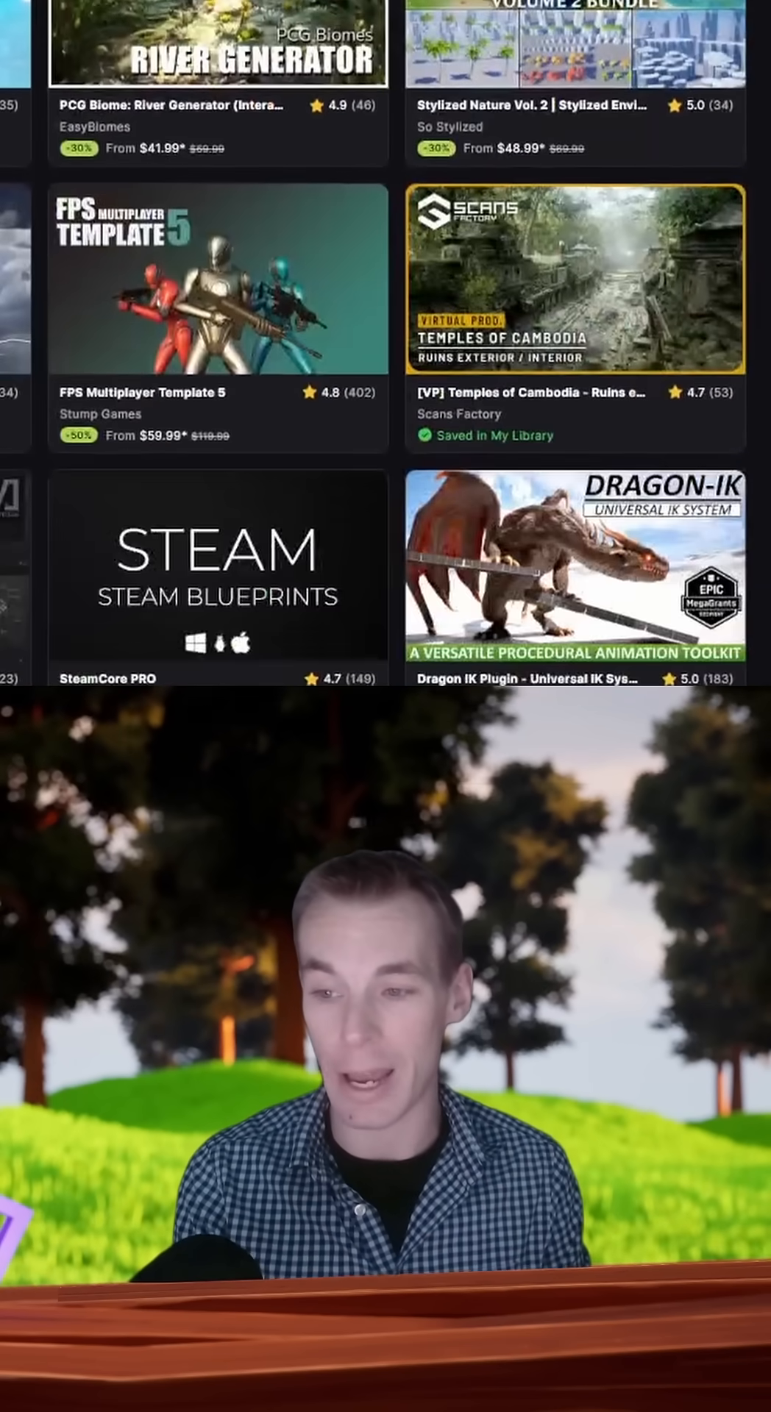
scroll(down, 3)
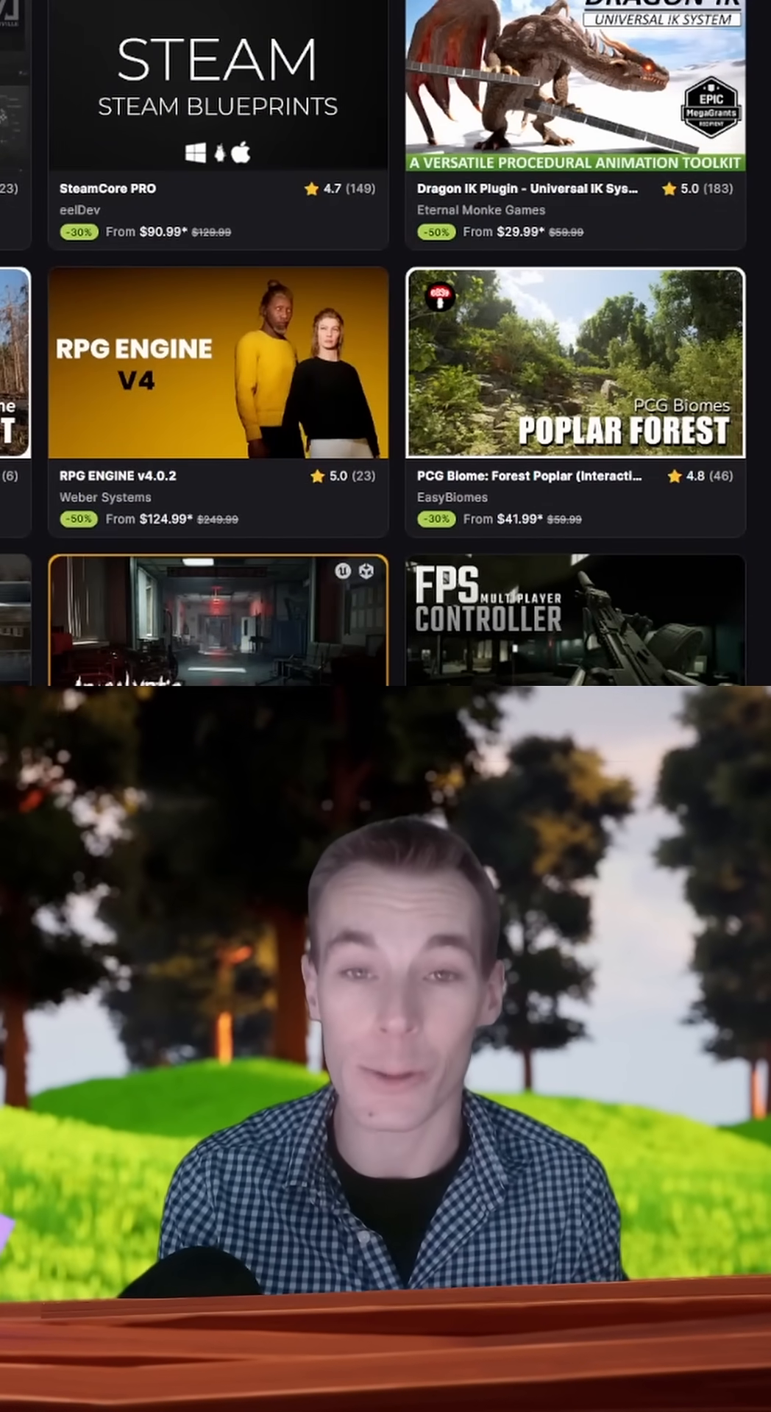